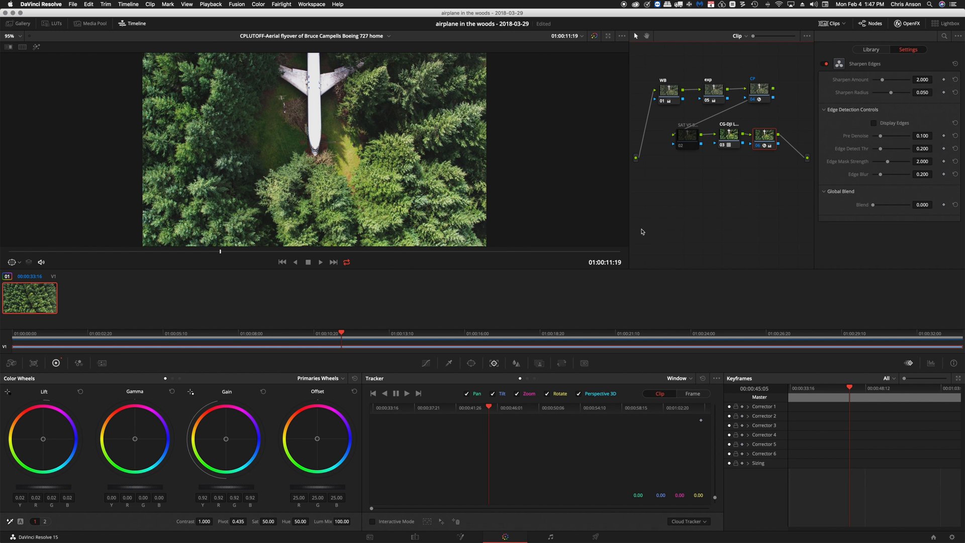
{"action": "mouse_move", "coordinate": [669, 208]}
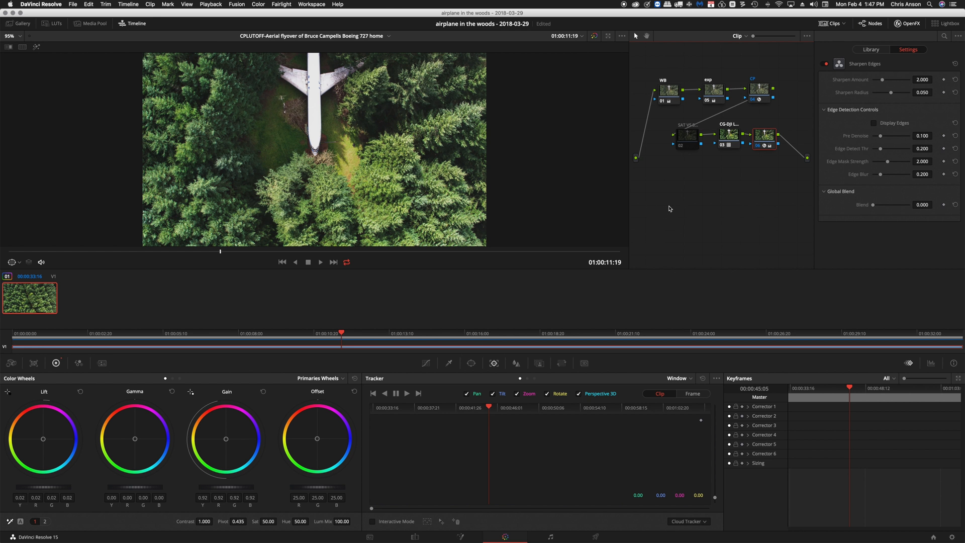
{"action": "mouse_move", "coordinate": [359, 371]}
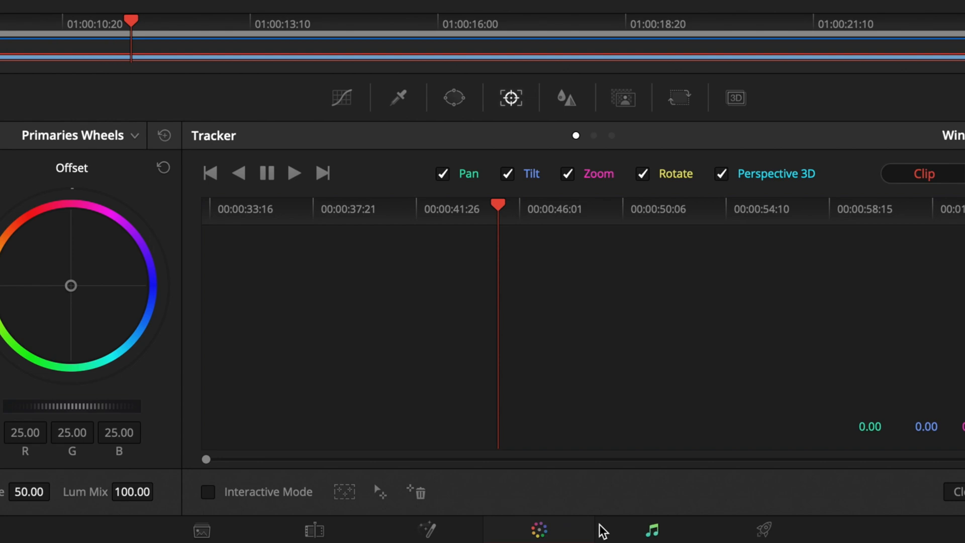
{"action": "mouse_move", "coordinate": [765, 530]}
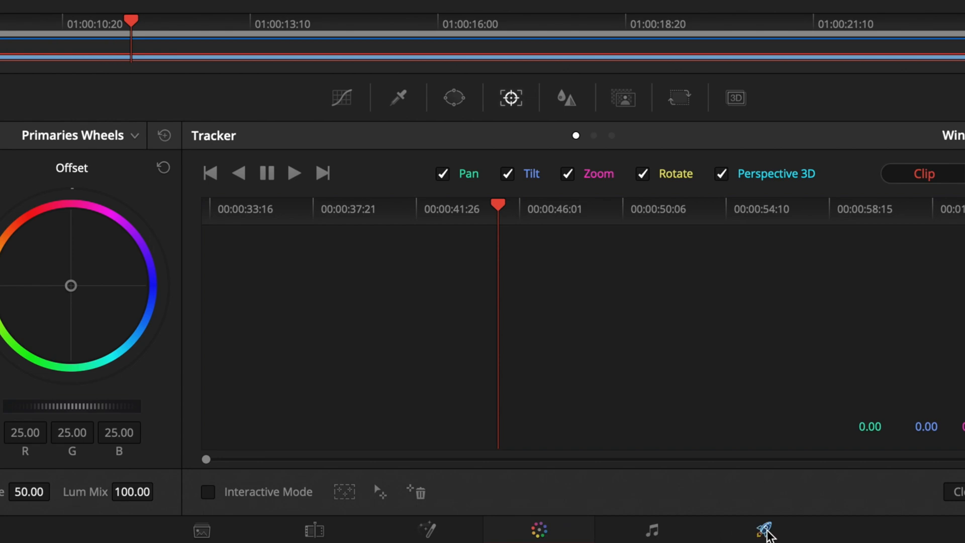
- On the Deliver page, load the H.264 Master render preset (QuickTime H.264, 1080p, 29.97 fps)
{"action": "left_click", "coordinate": [766, 529]}
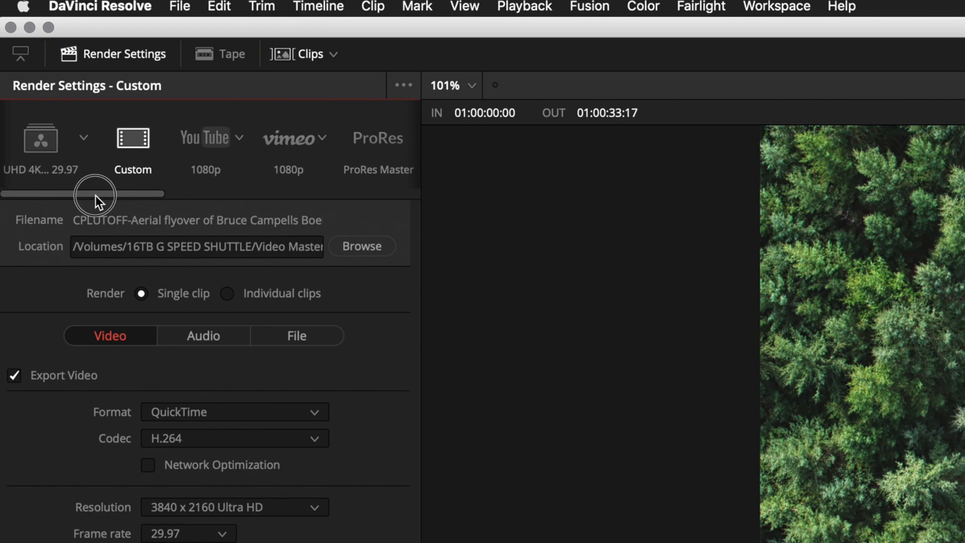
{"action": "left_click_drag", "start_coordinate": [94, 194], "coordinate": [156, 198]}
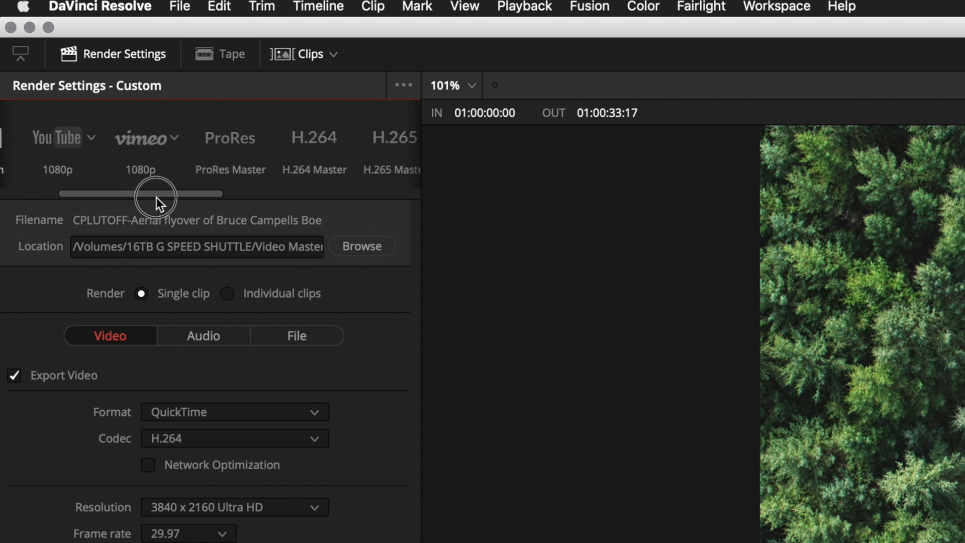
{"action": "left_click_drag", "start_coordinate": [157, 193], "coordinate": [199, 193]}
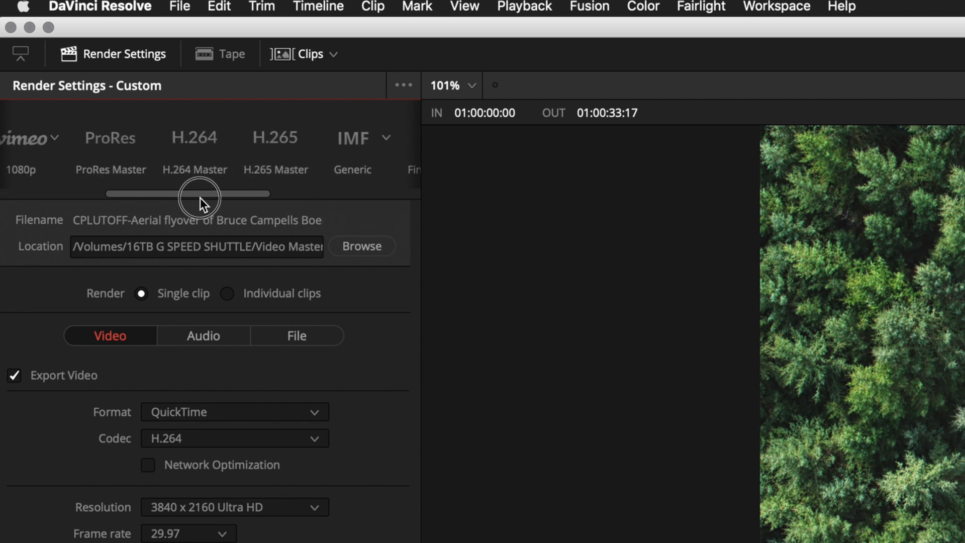
{"action": "left_click", "coordinate": [194, 136]}
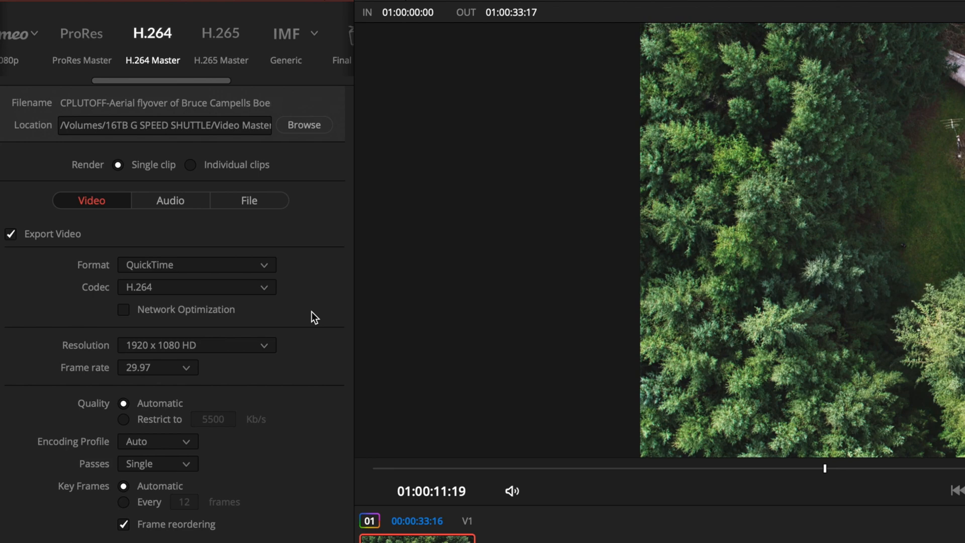
{"action": "mouse_move", "coordinate": [328, 326]}
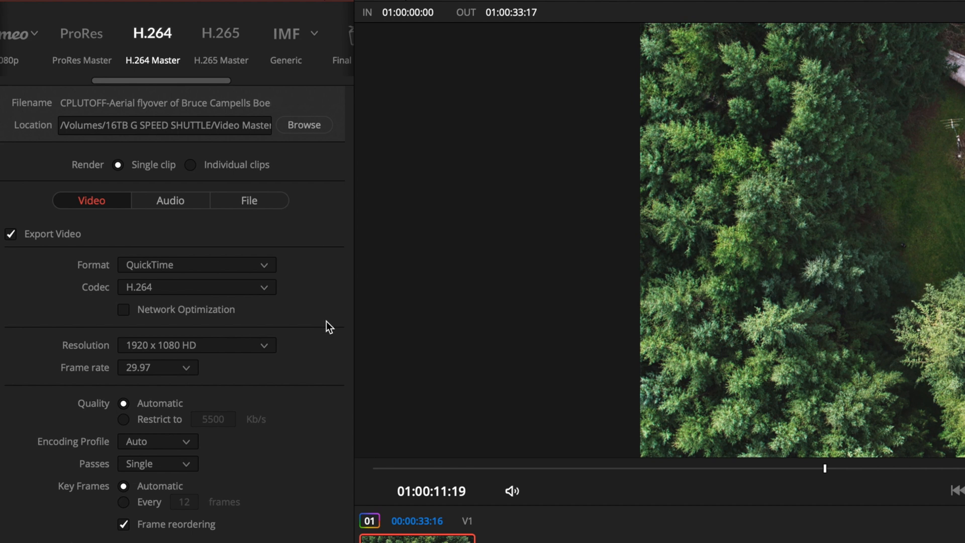
{"action": "mouse_move", "coordinate": [282, 366]}
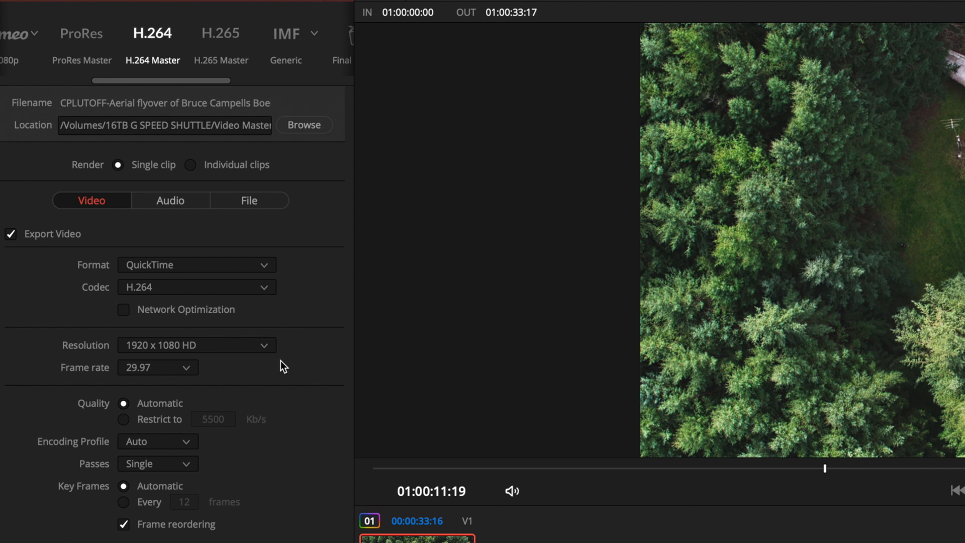
{"action": "mouse_move", "coordinate": [301, 370]}
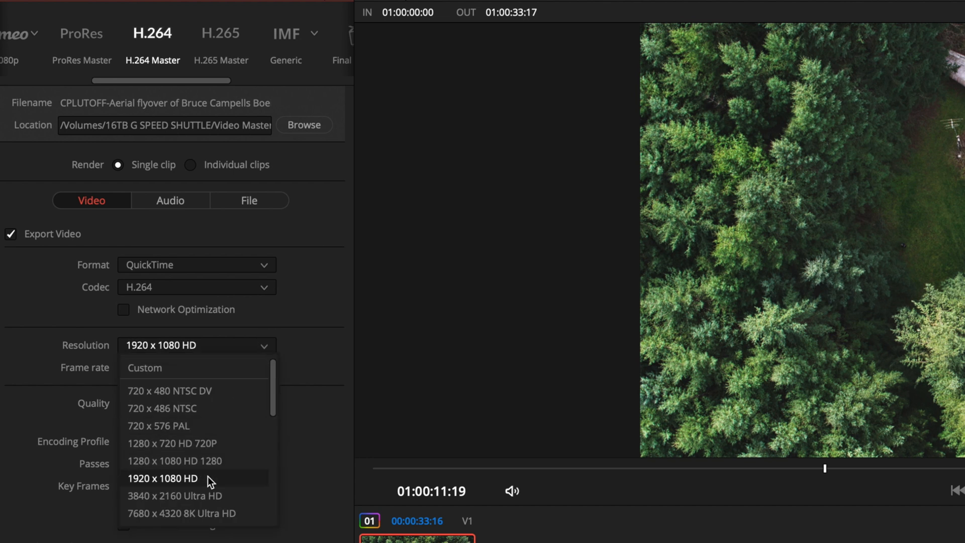
- Change the render resolution to 3840 x 2160 Ultra HD
{"action": "left_click", "coordinate": [175, 495]}
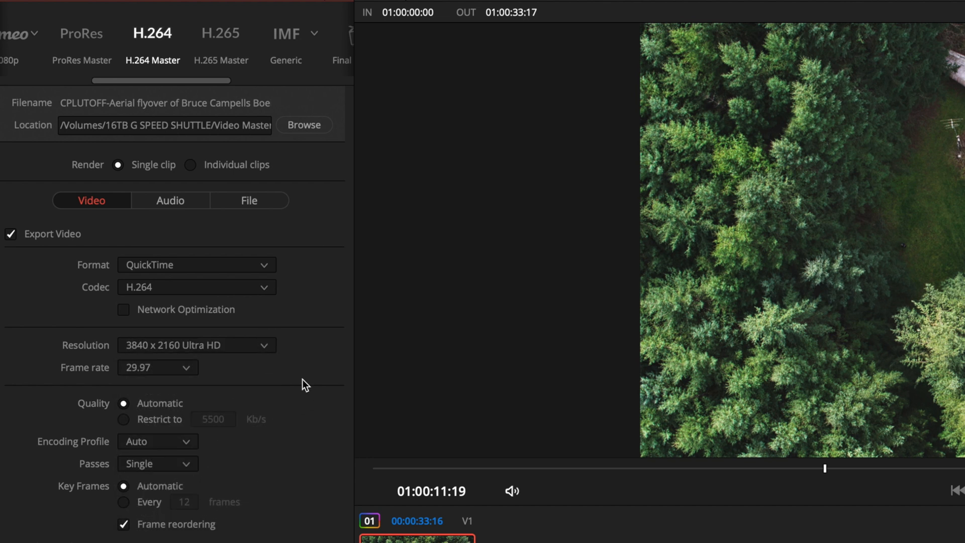
{"action": "mouse_move", "coordinate": [297, 376]}
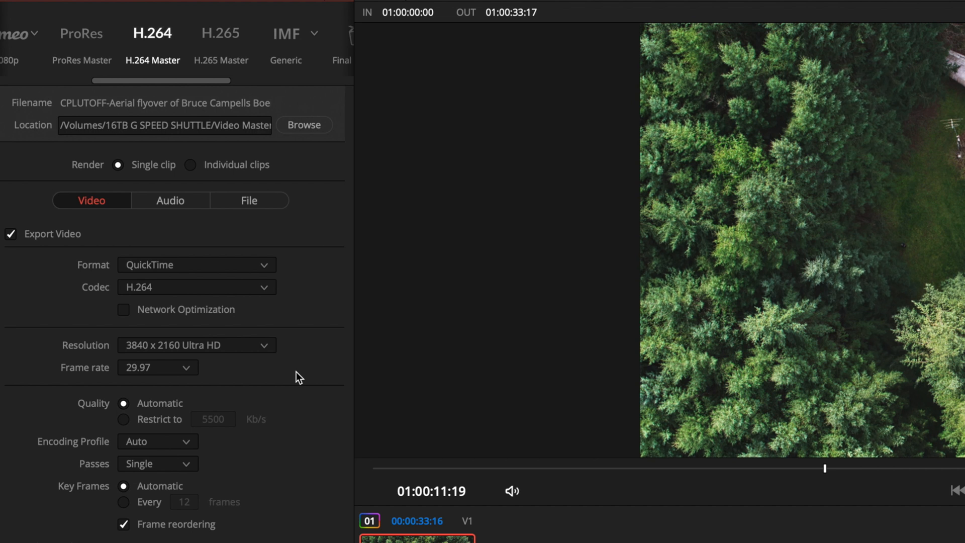
{"action": "mouse_move", "coordinate": [261, 380]}
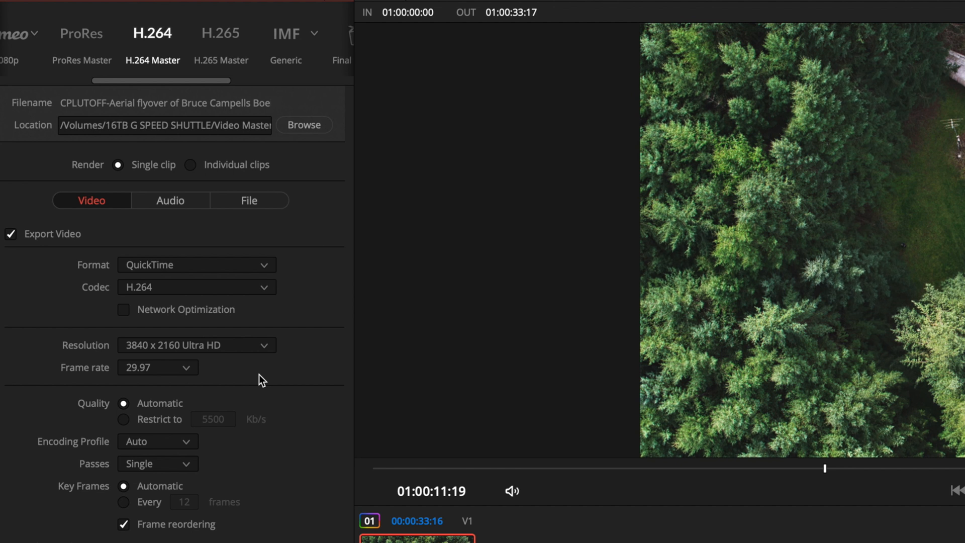
{"action": "mouse_move", "coordinate": [206, 342]}
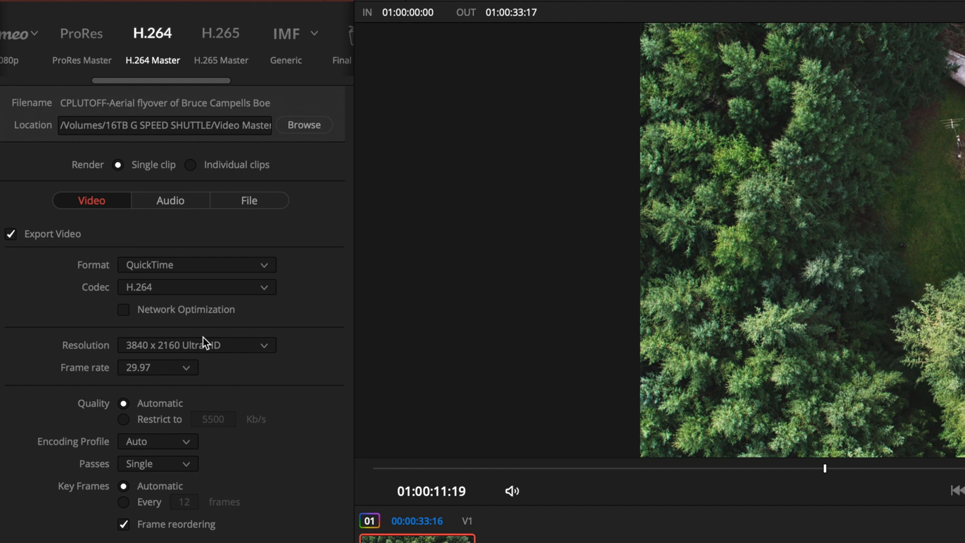
{"action": "mouse_move", "coordinate": [320, 366]}
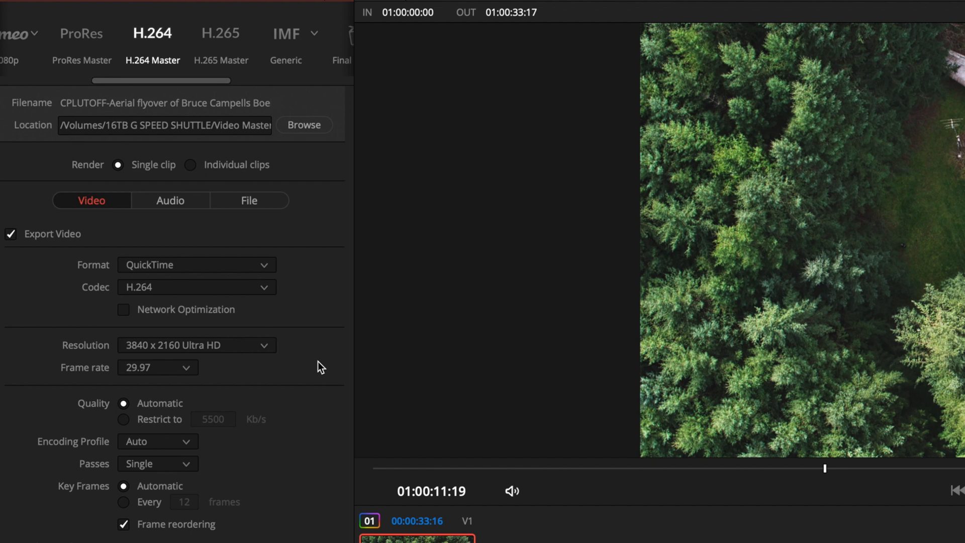
{"action": "mouse_move", "coordinate": [326, 324]}
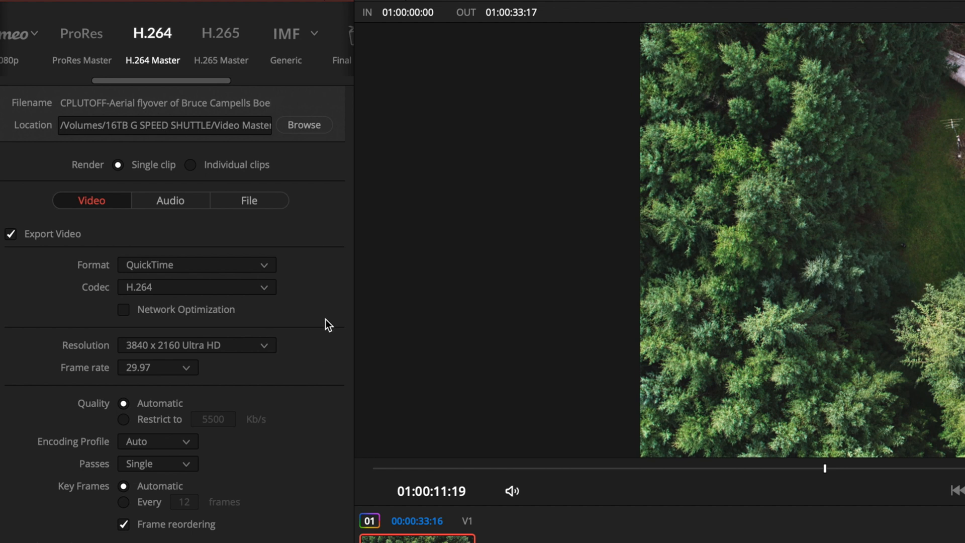
- Review the audio settings (Linear PCM 16-bit stereo), then return to video settings
{"action": "left_click", "coordinate": [170, 200]}
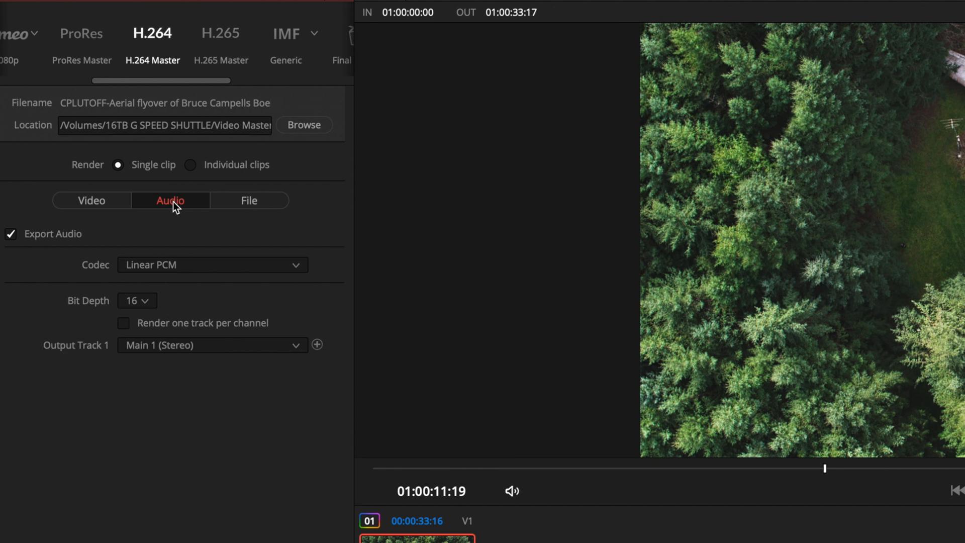
{"action": "mouse_move", "coordinate": [200, 328]}
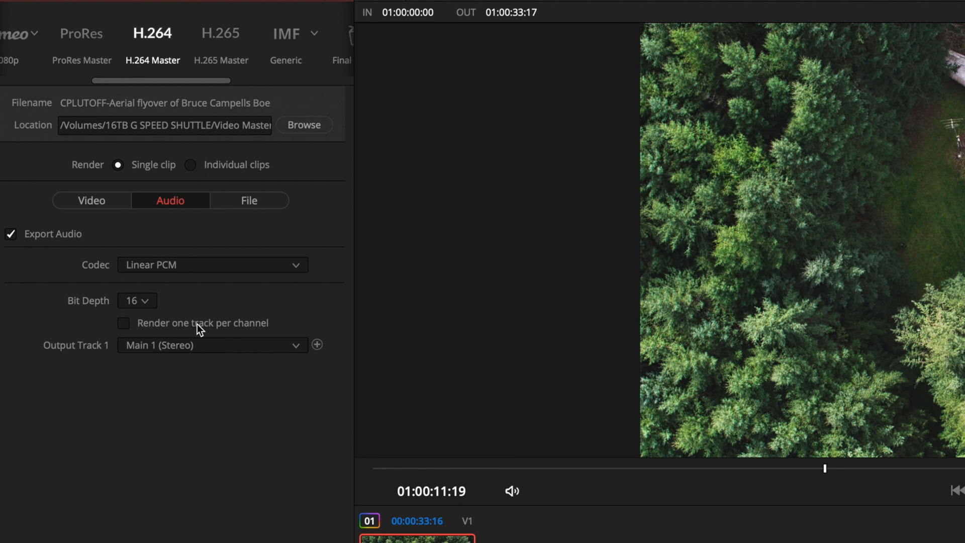
{"action": "left_click", "coordinate": [249, 200]}
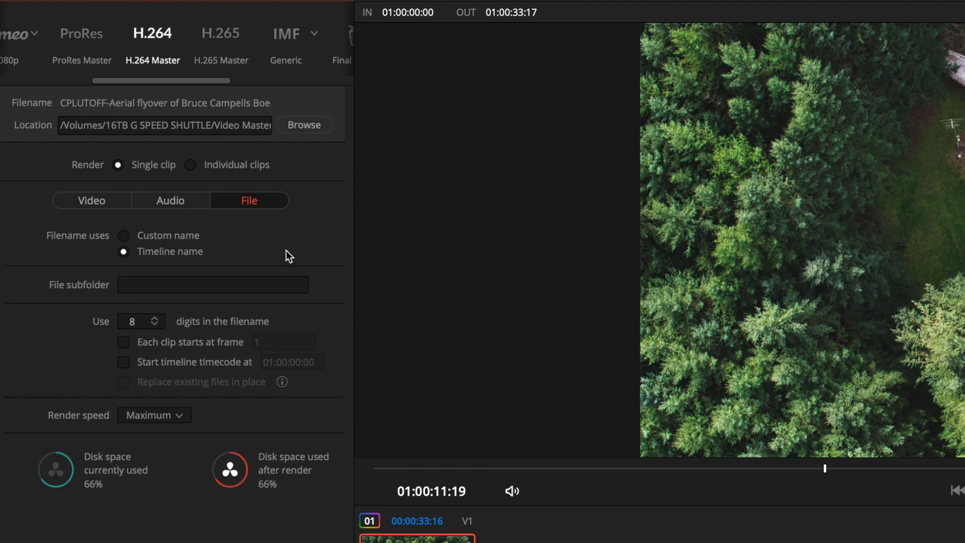
{"action": "mouse_move", "coordinate": [296, 241]}
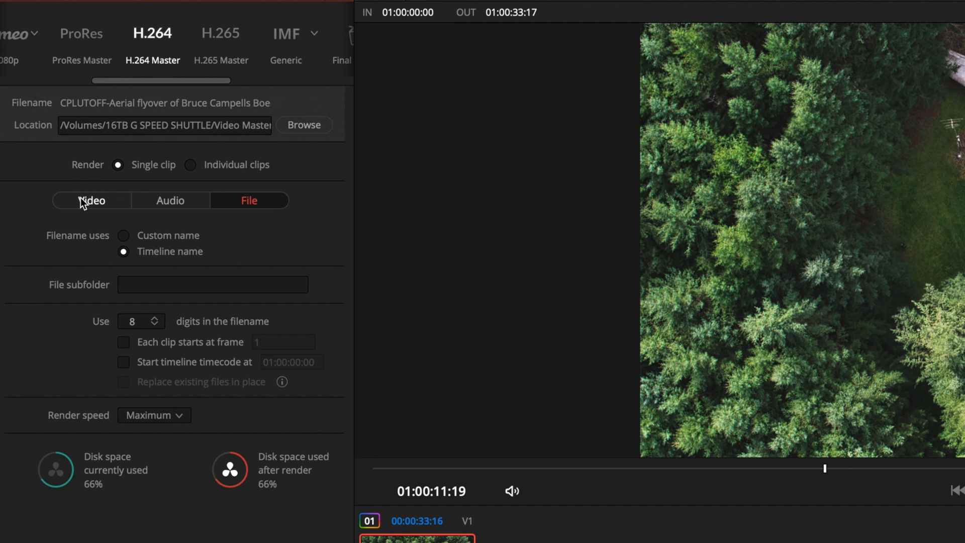
{"action": "left_click", "coordinate": [91, 200]}
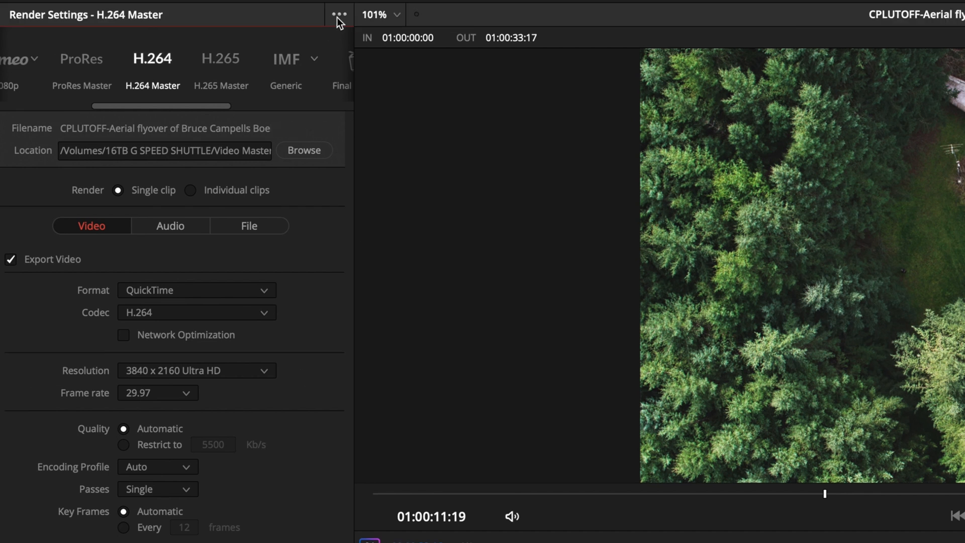
- Save the 4K H.264 settings as a new preset named 'Chris UHD 4k h.264'
{"action": "left_click", "coordinate": [339, 14]}
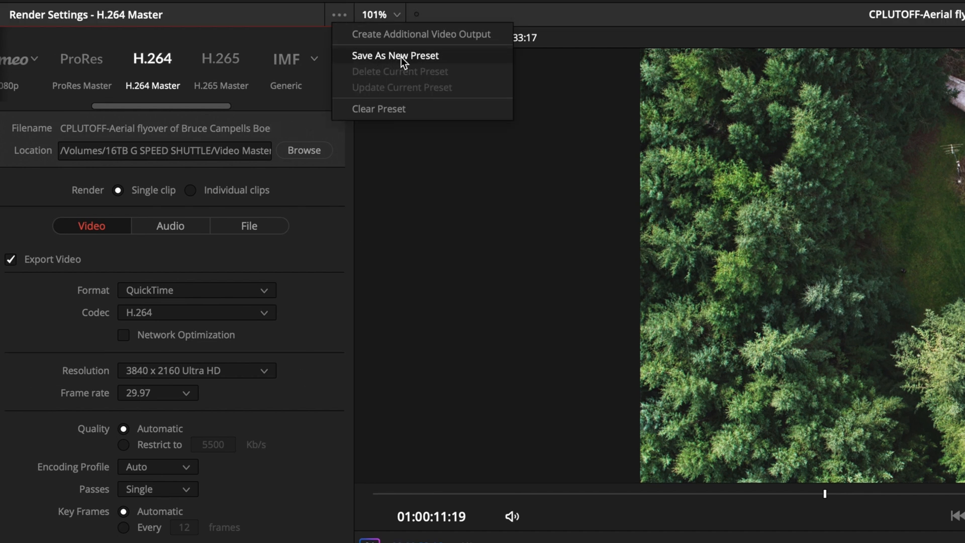
{"action": "left_click", "coordinate": [395, 55]}
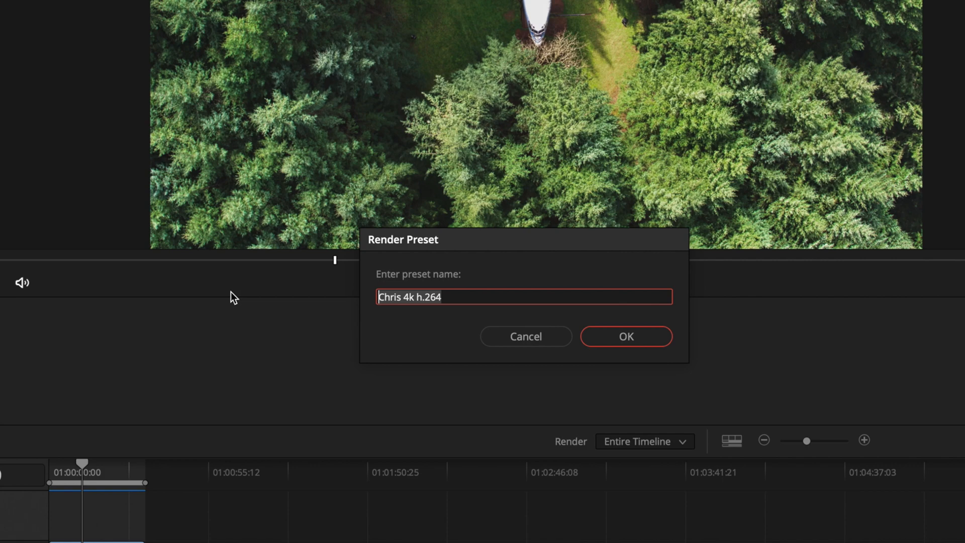
{"action": "type", "text": "Chris U"}
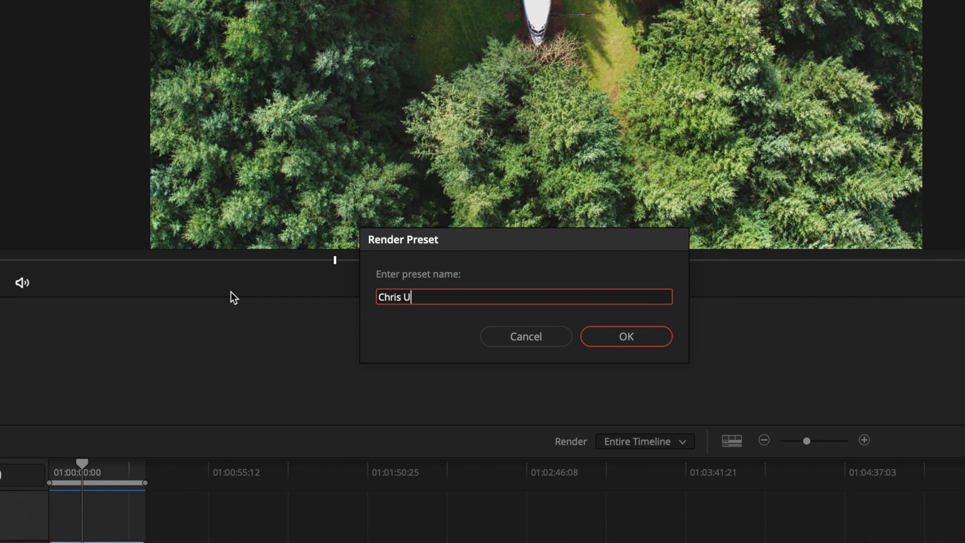
{"action": "type", "text": "HD 4k"}
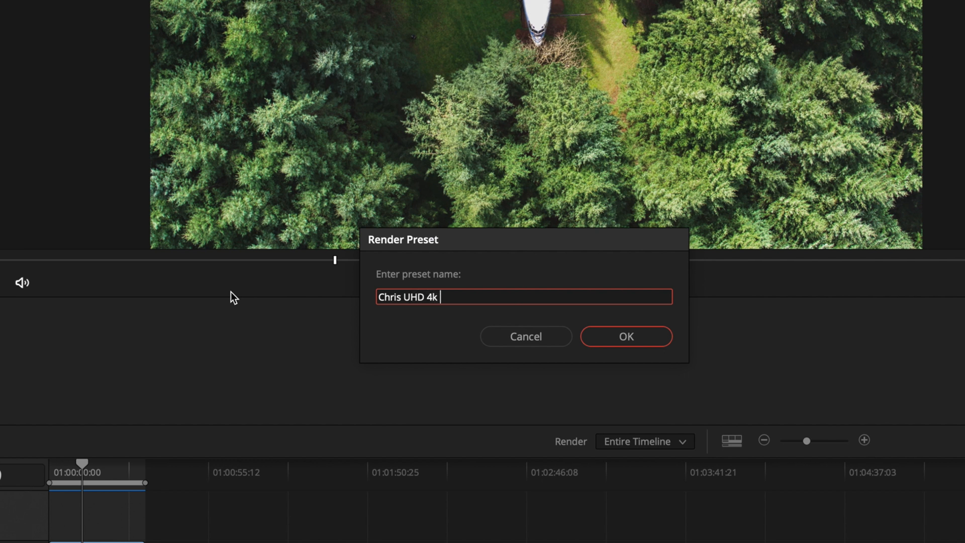
{"action": "type", "text": "h.264"}
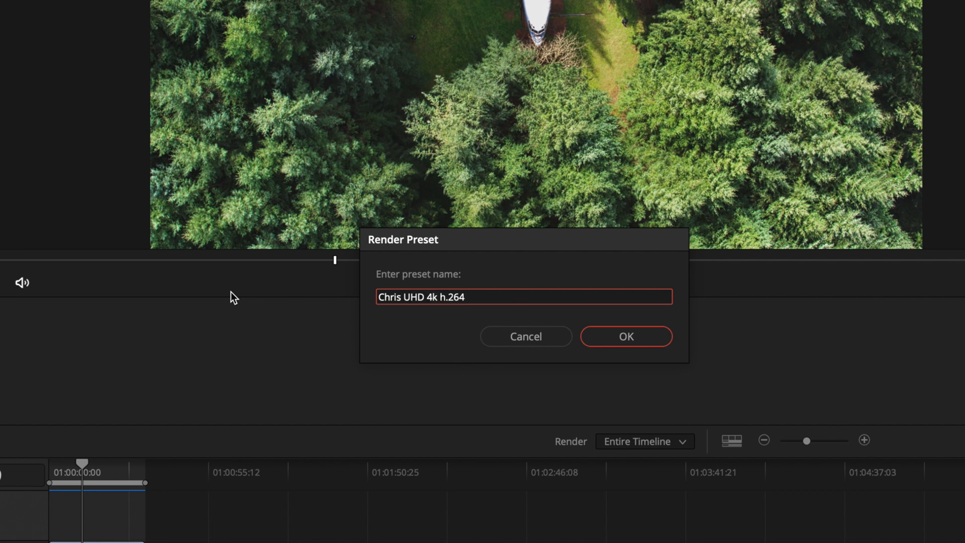
{"action": "left_click", "coordinate": [626, 336]}
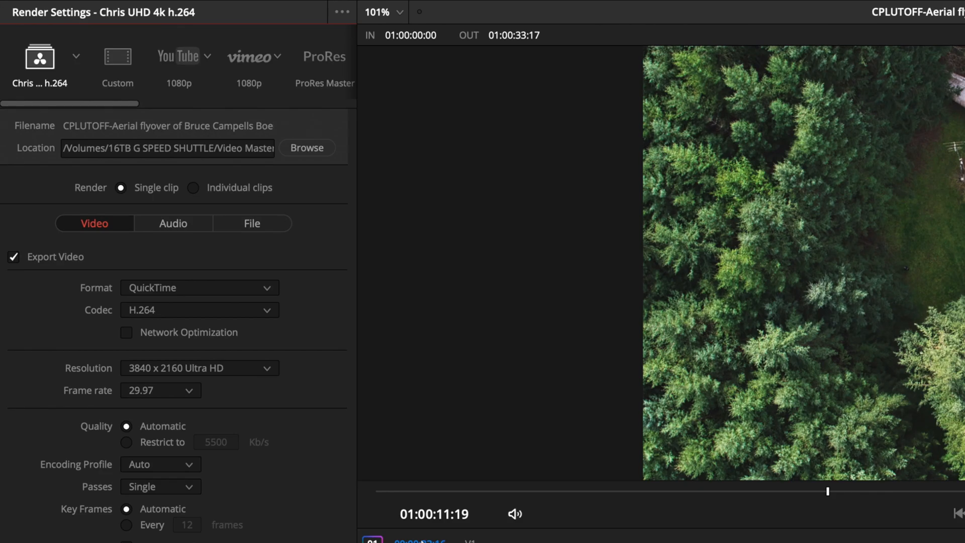
{"action": "mouse_move", "coordinate": [118, 61]}
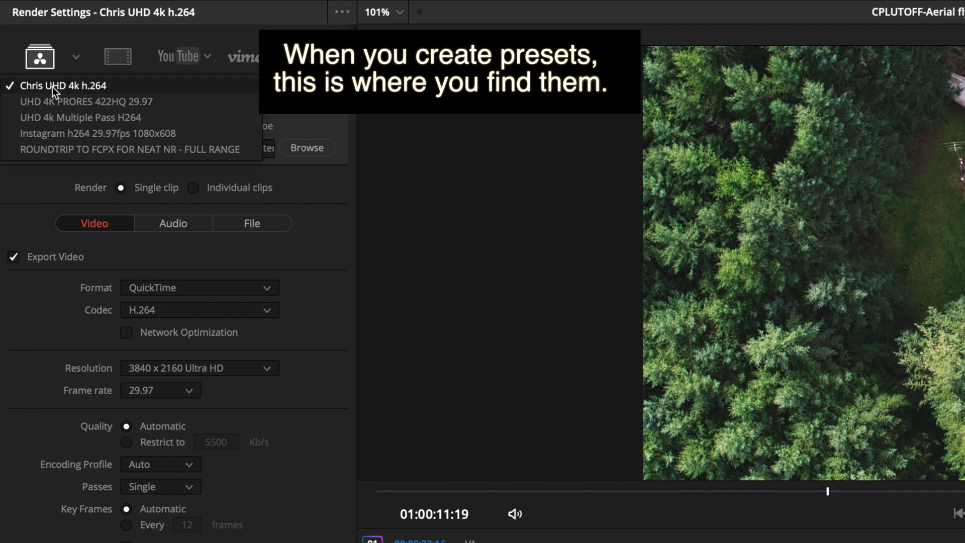
- Load the UHD 4k Multiple Pass H264 preset, then switch back to the Custom preset at 1920x1080
{"action": "left_click", "coordinate": [83, 117]}
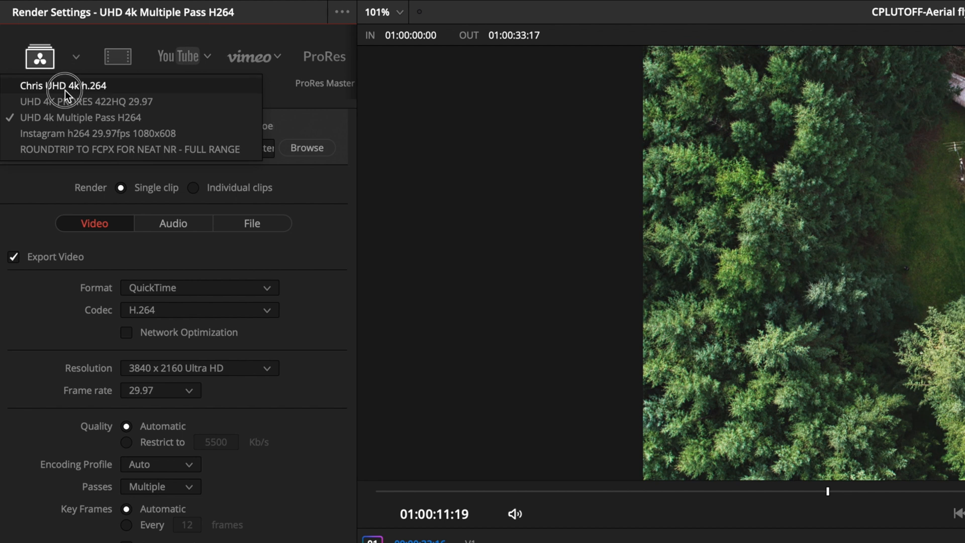
{"action": "left_click", "coordinate": [63, 85]}
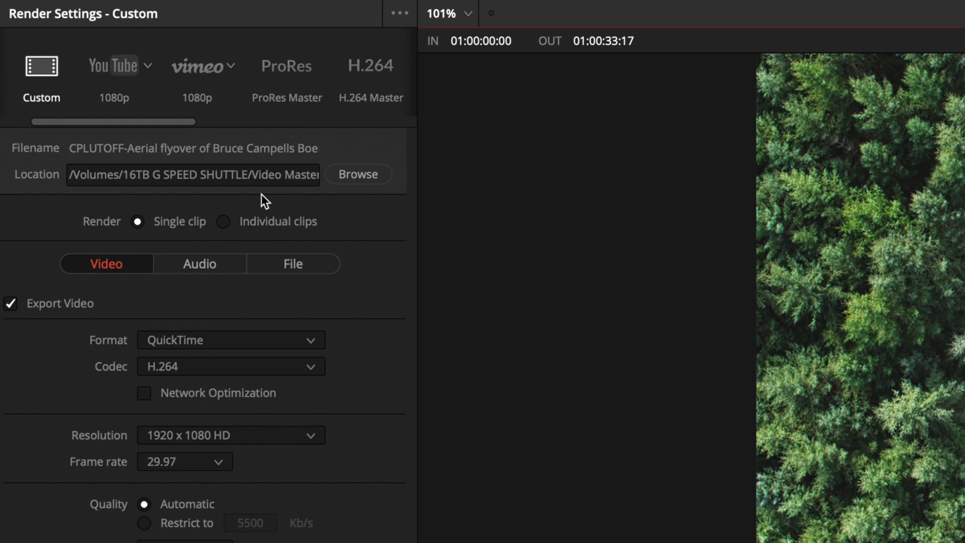
{"action": "mouse_move", "coordinate": [358, 174]}
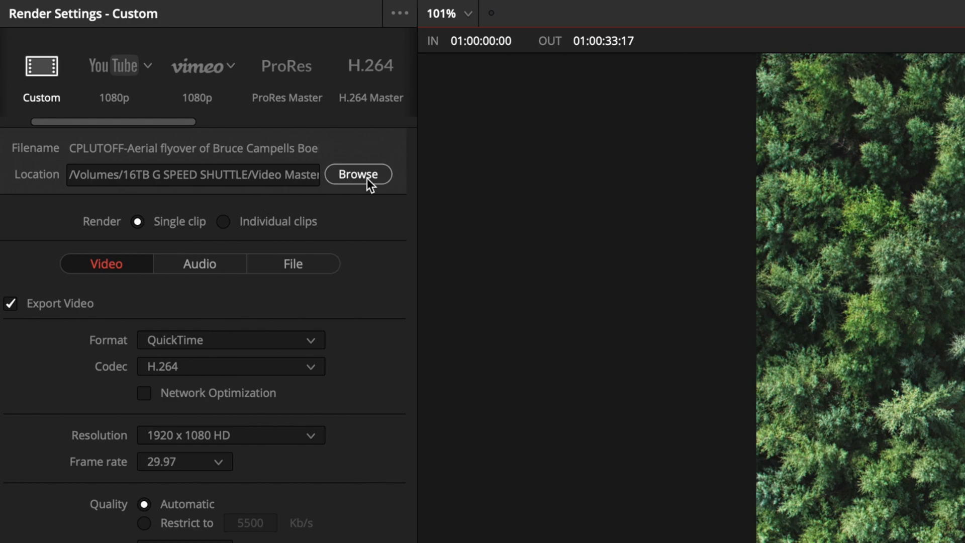
- Set the render location to the Video Master Files folder
{"action": "left_click", "coordinate": [359, 174]}
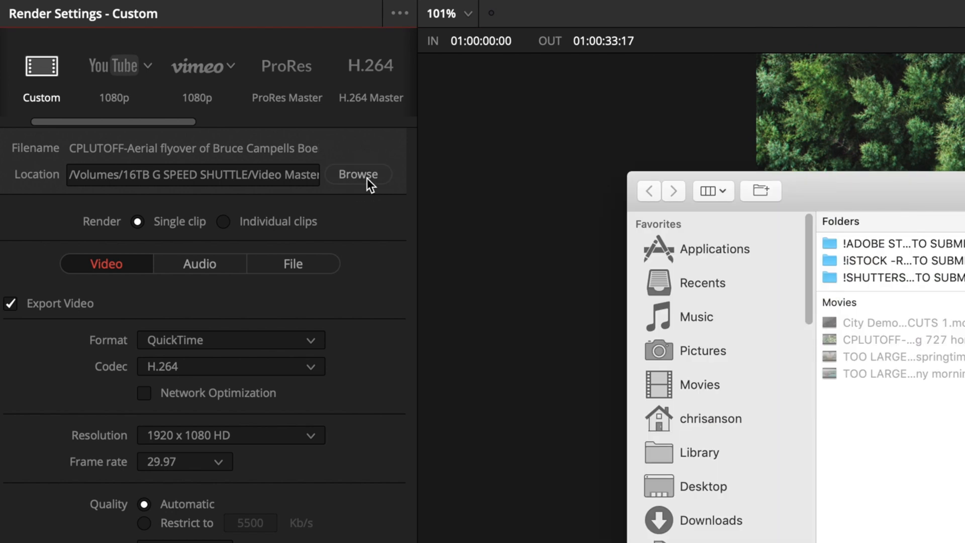
{"action": "left_click", "coordinate": [357, 175]}
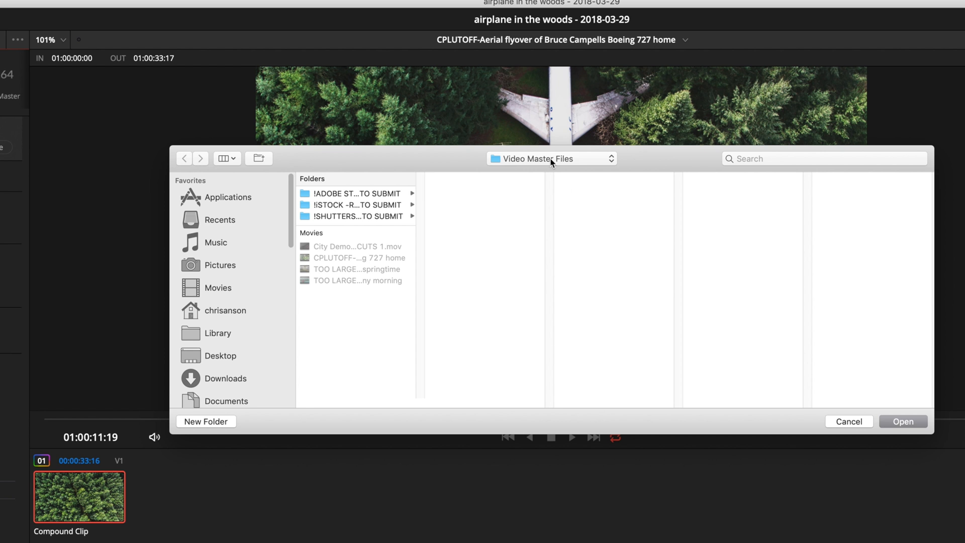
{"action": "mouse_move", "coordinate": [902, 422]}
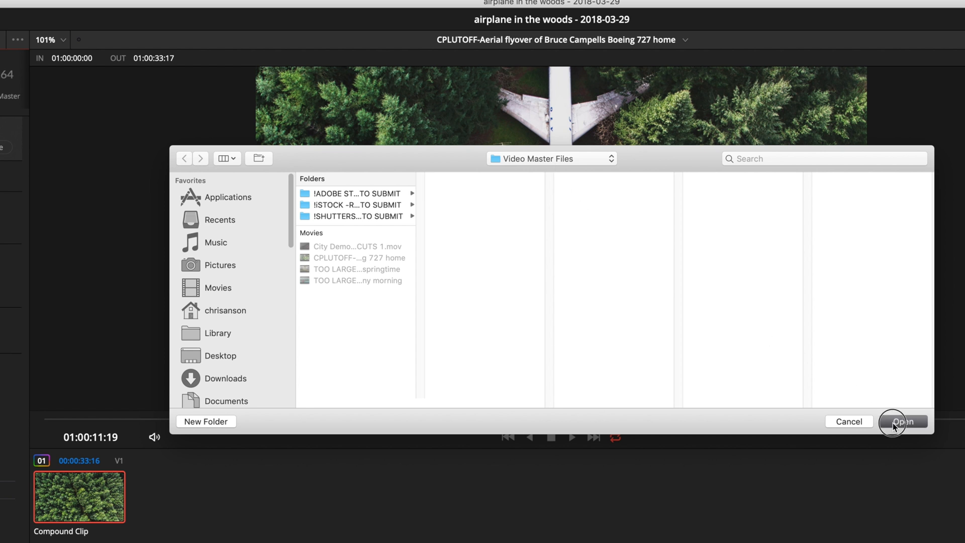
{"action": "left_click", "coordinate": [903, 422]}
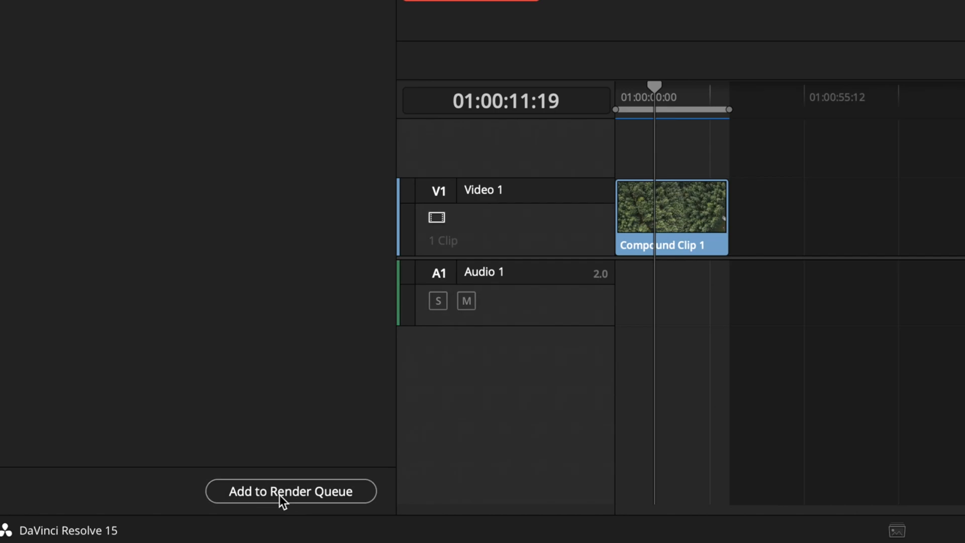
- Add the timeline to the render queue as Job 1 and start rendering
{"action": "left_click", "coordinate": [290, 491]}
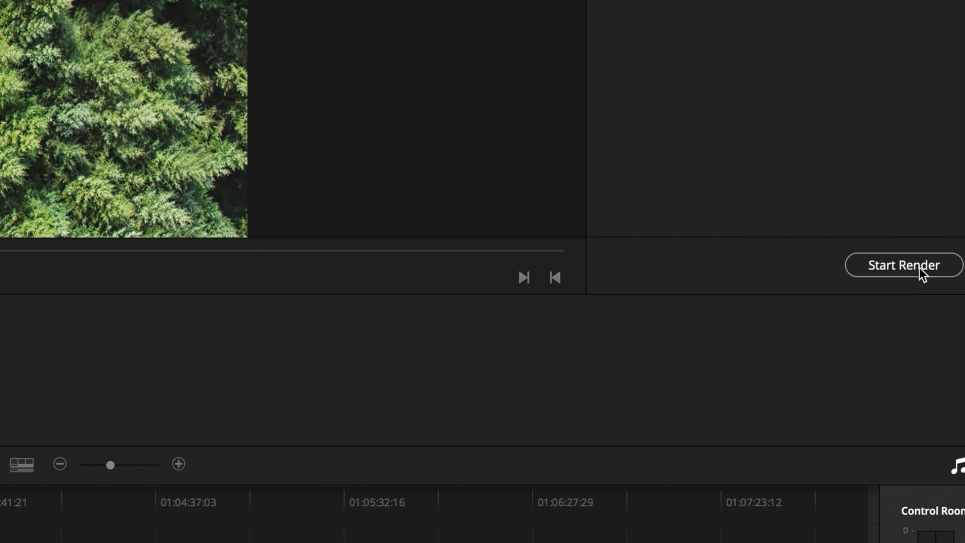
{"action": "left_click", "coordinate": [903, 264]}
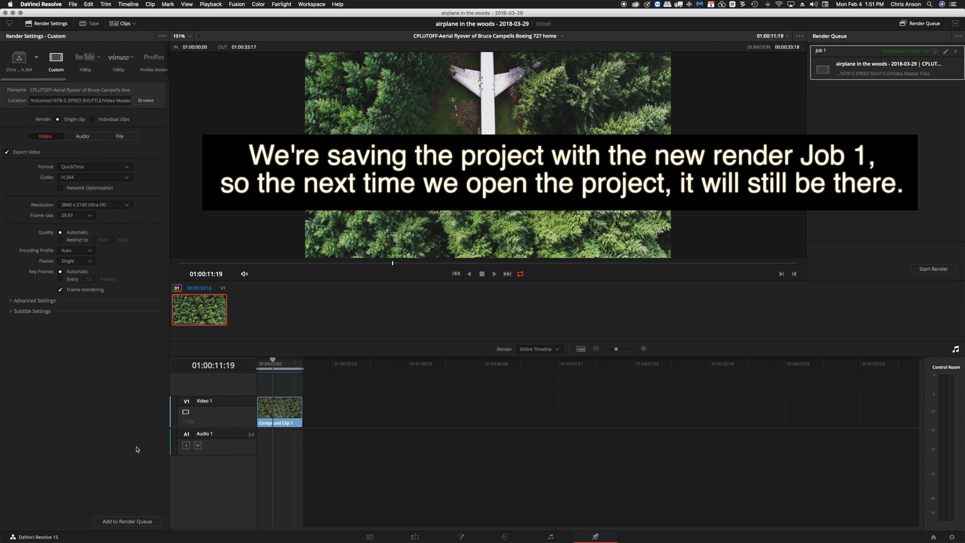
- Save the project and remove the completed Job 1 from the render queue
{"action": "left_click", "coordinate": [72, 4]}
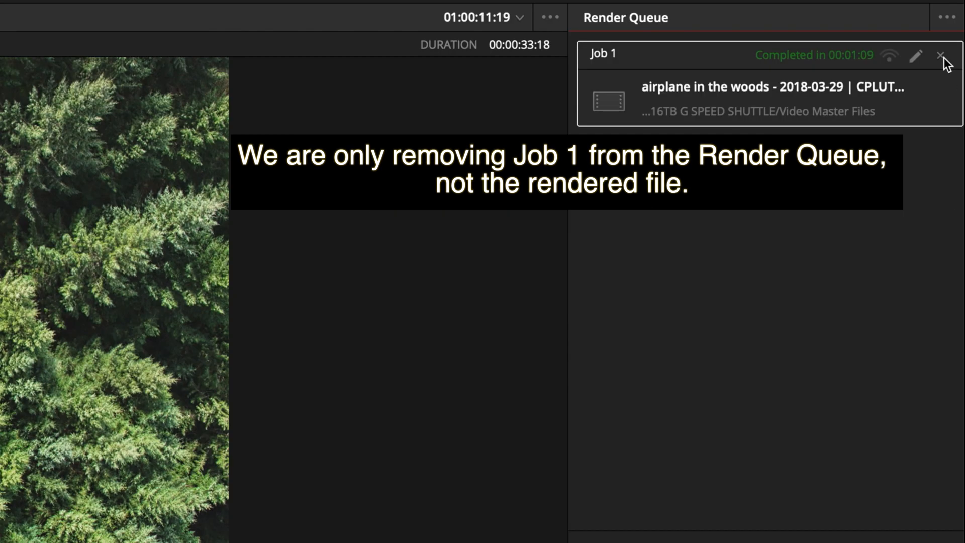
{"action": "left_click", "coordinate": [941, 56]}
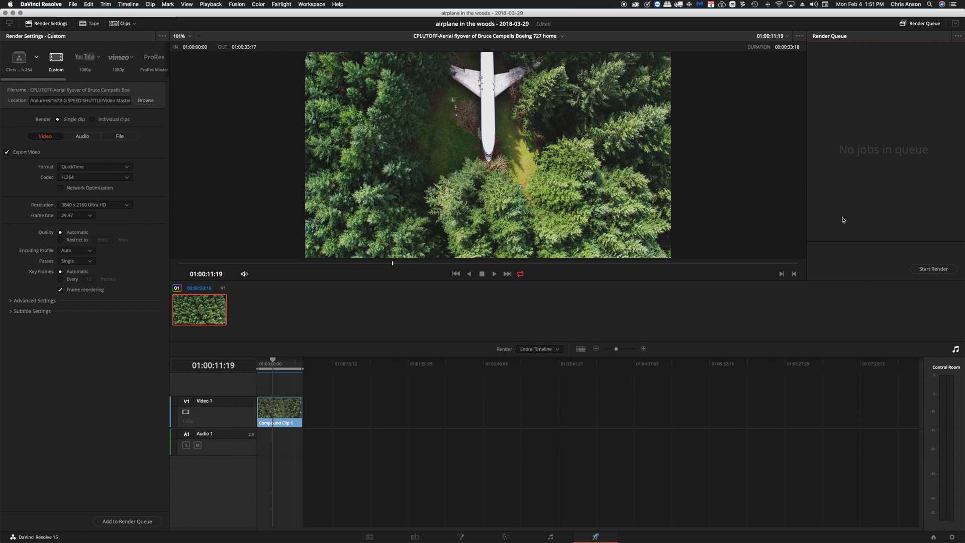
{"action": "mouse_move", "coordinate": [849, 217]}
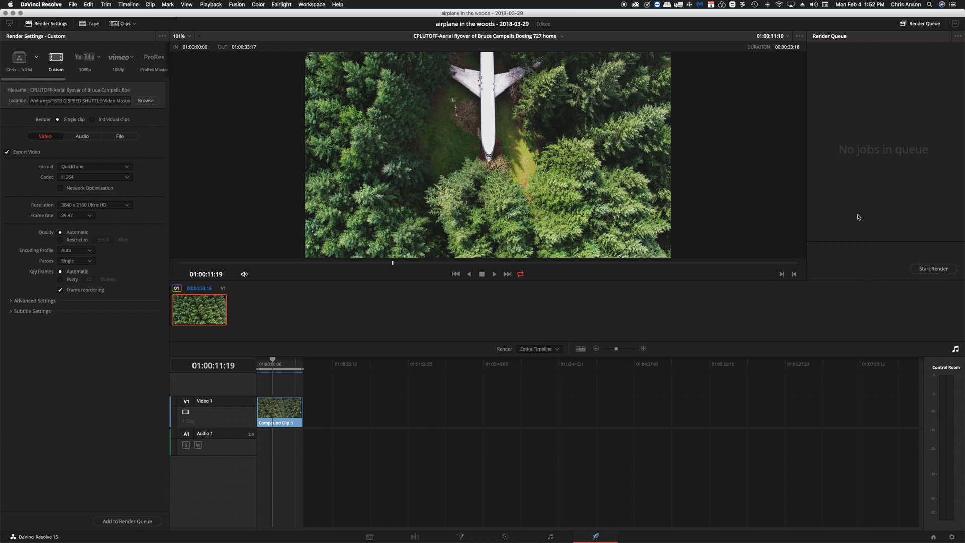
{"action": "mouse_move", "coordinate": [861, 216]}
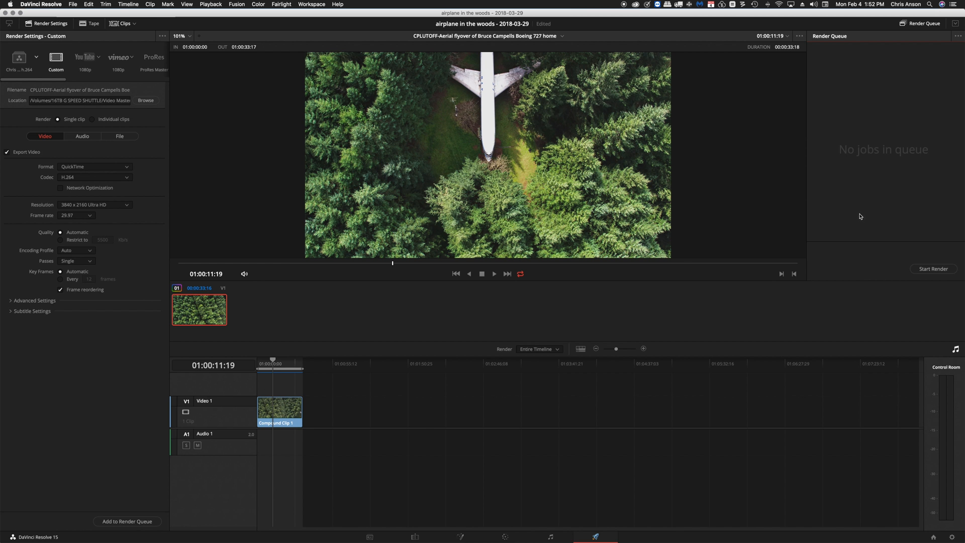